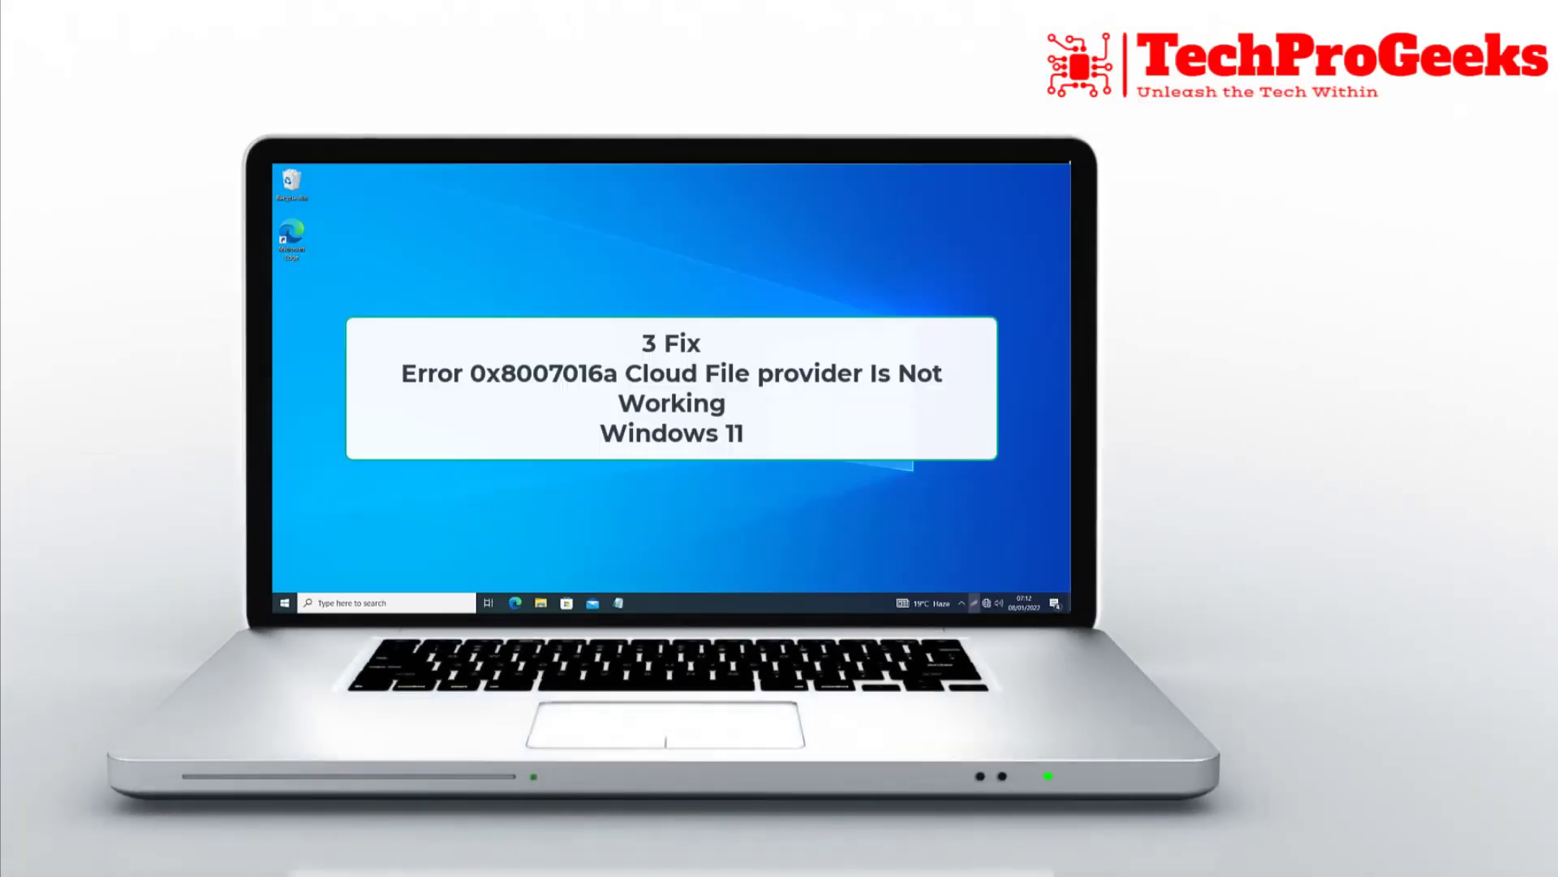
# Run the OneDrive reset command from the Run box, then launch cmd
pyautogui.press('Win+r')
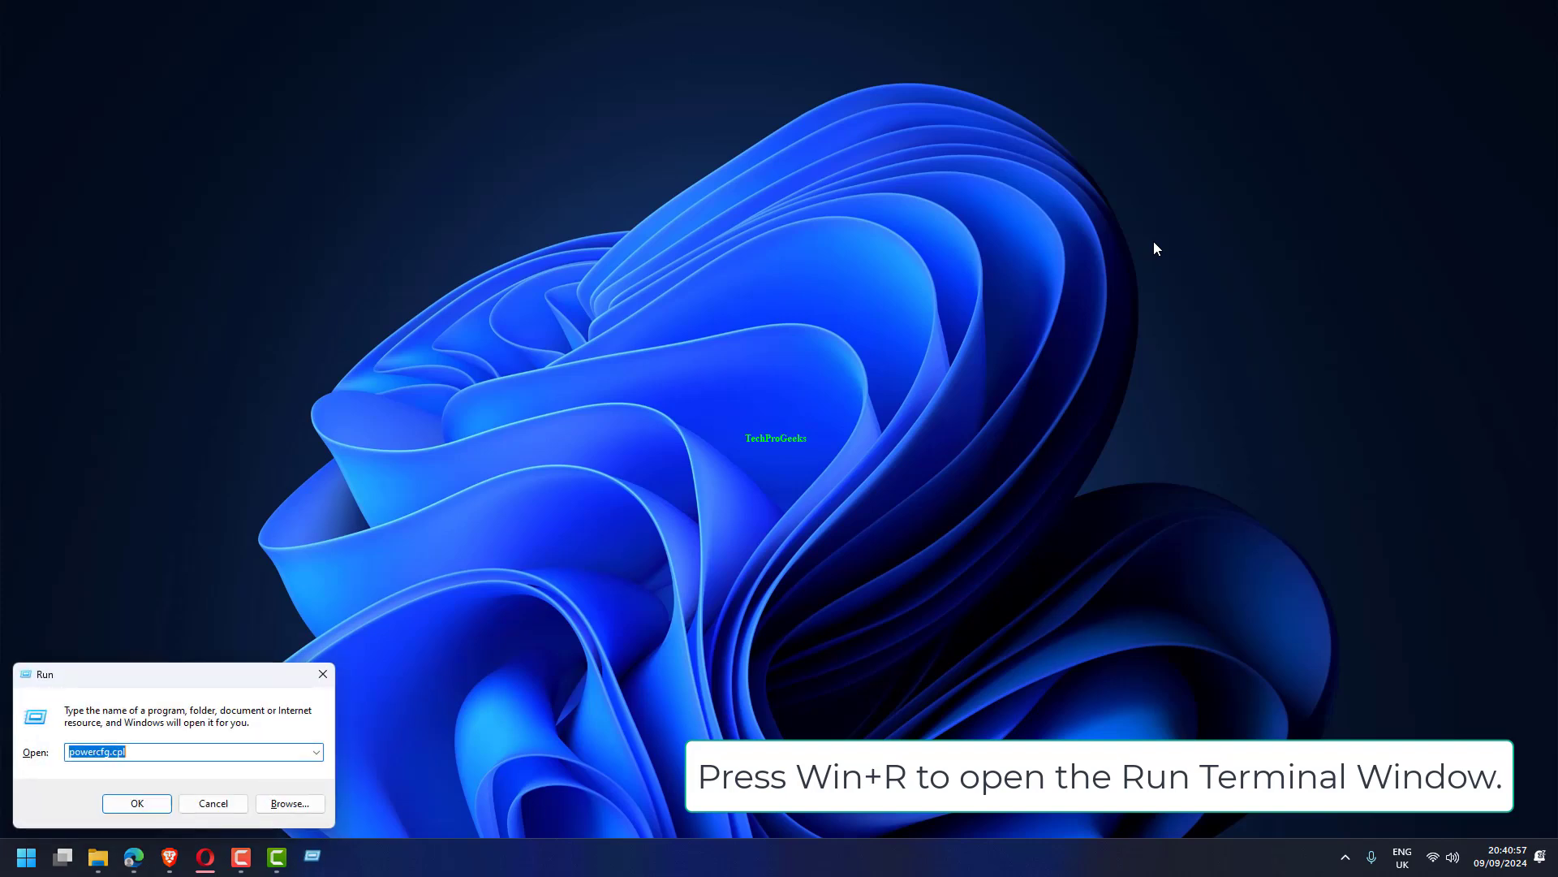
pyautogui.write('%localappdata%\\Microsoft\\OneDrive\\onedrive.exe /reset')
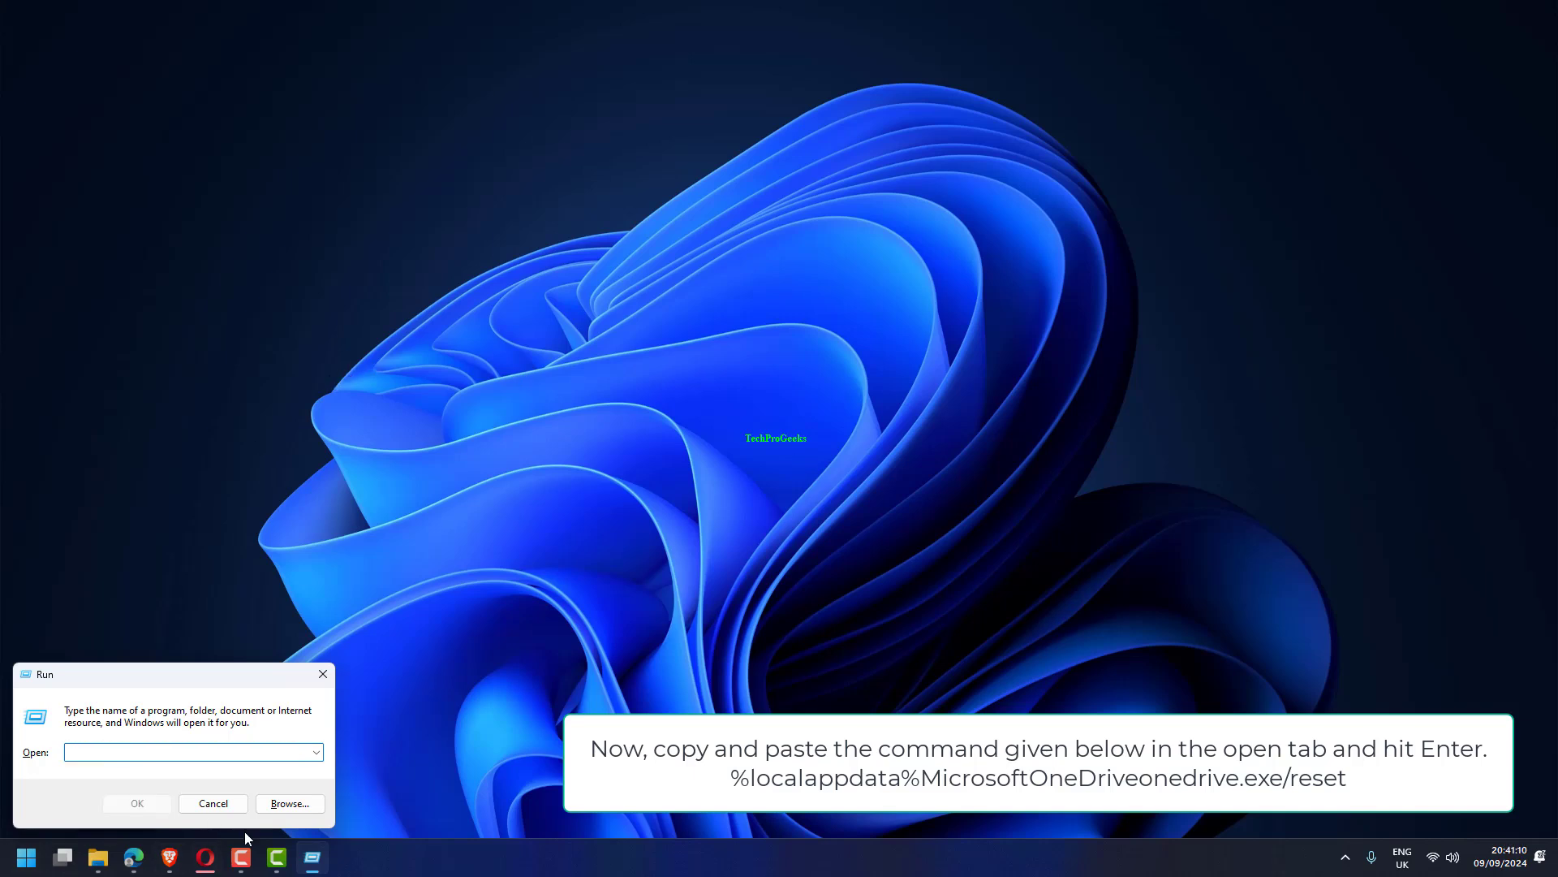
pyautogui.write('cmd')
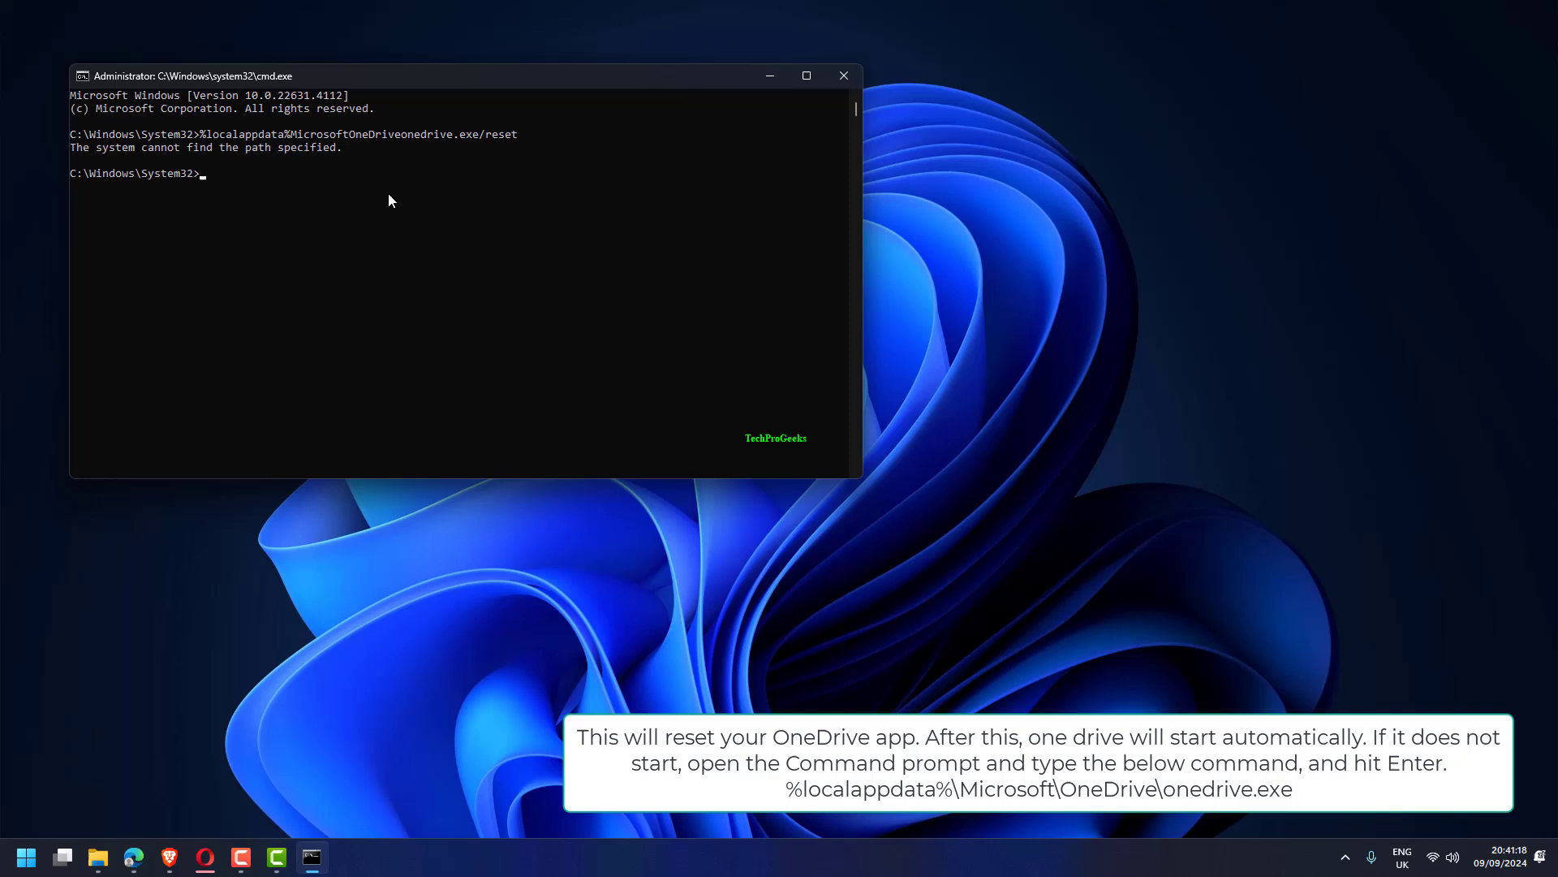
pyautogui.moveTo(692, 234)
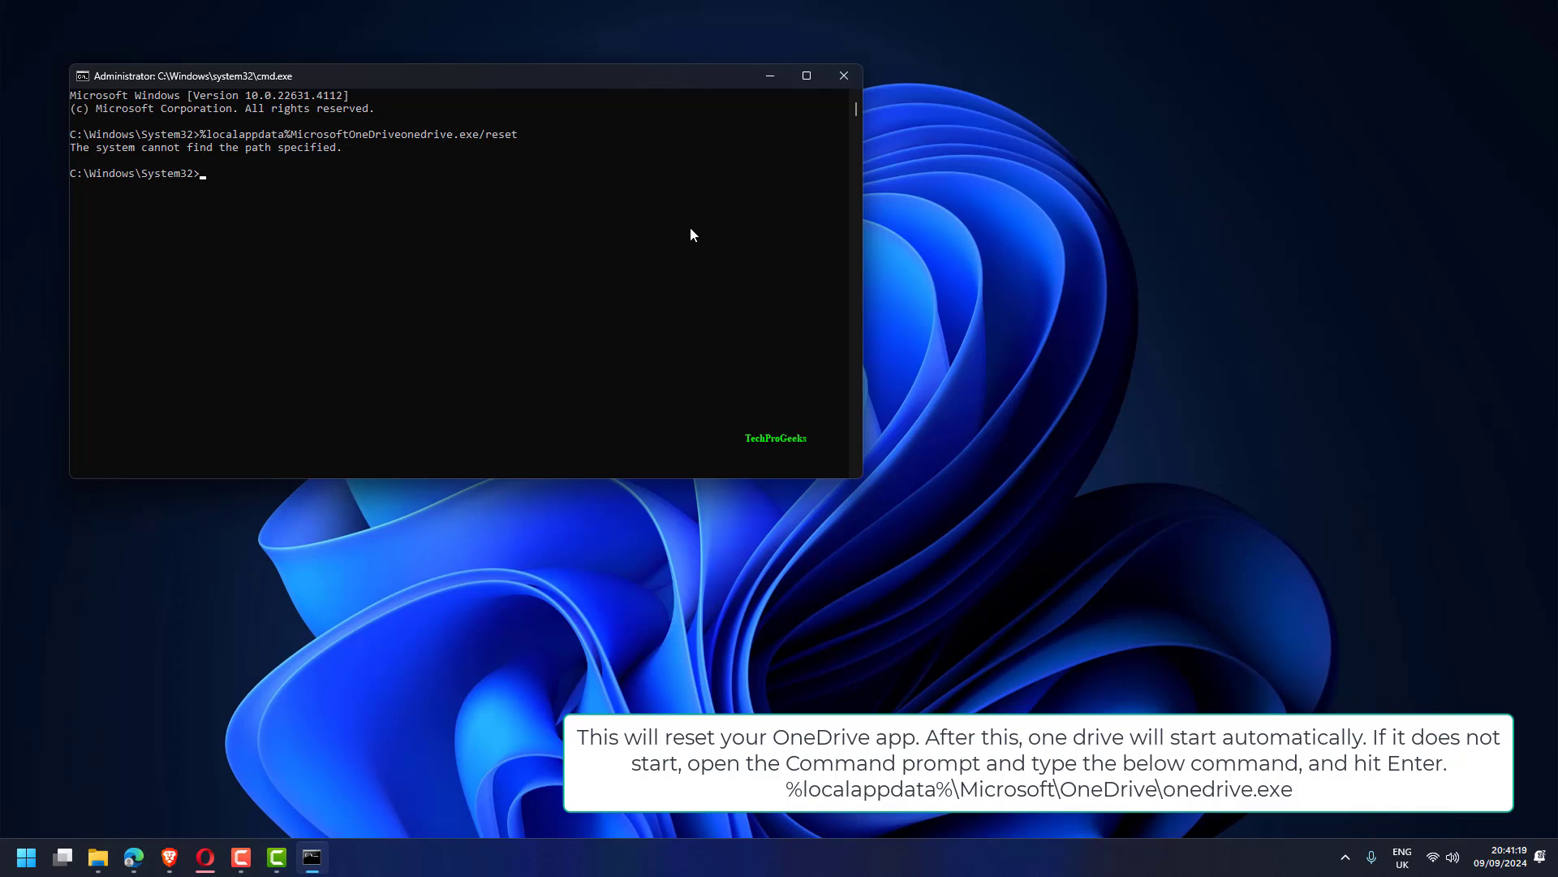
pyautogui.moveTo(303, 104)
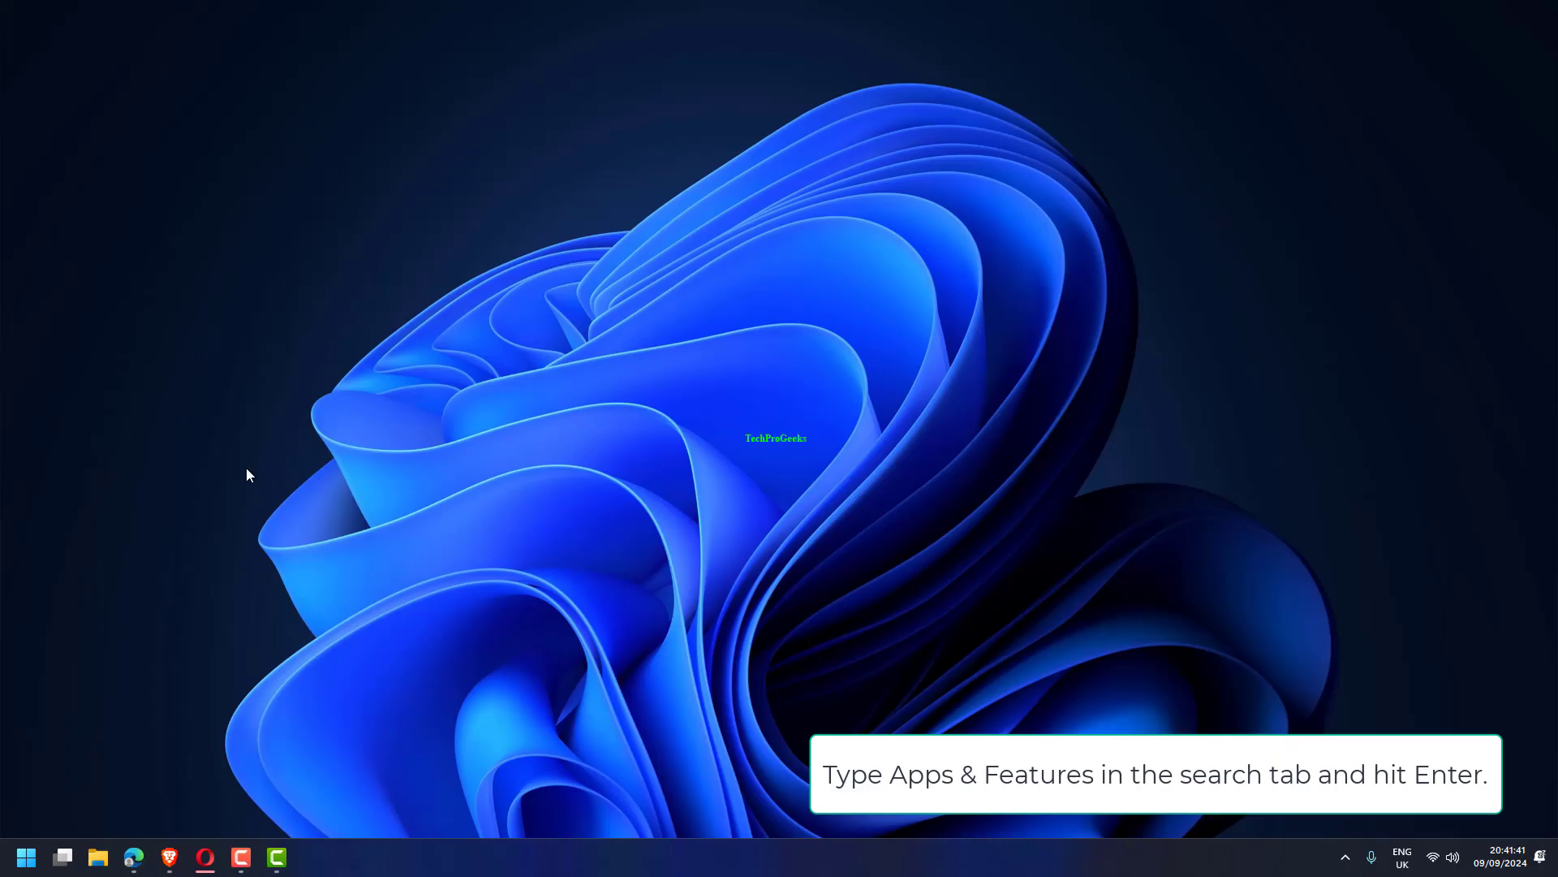
# Search 'apps' from Start and go to Settings > Apps > Installed apps
pyautogui.click(25, 857)
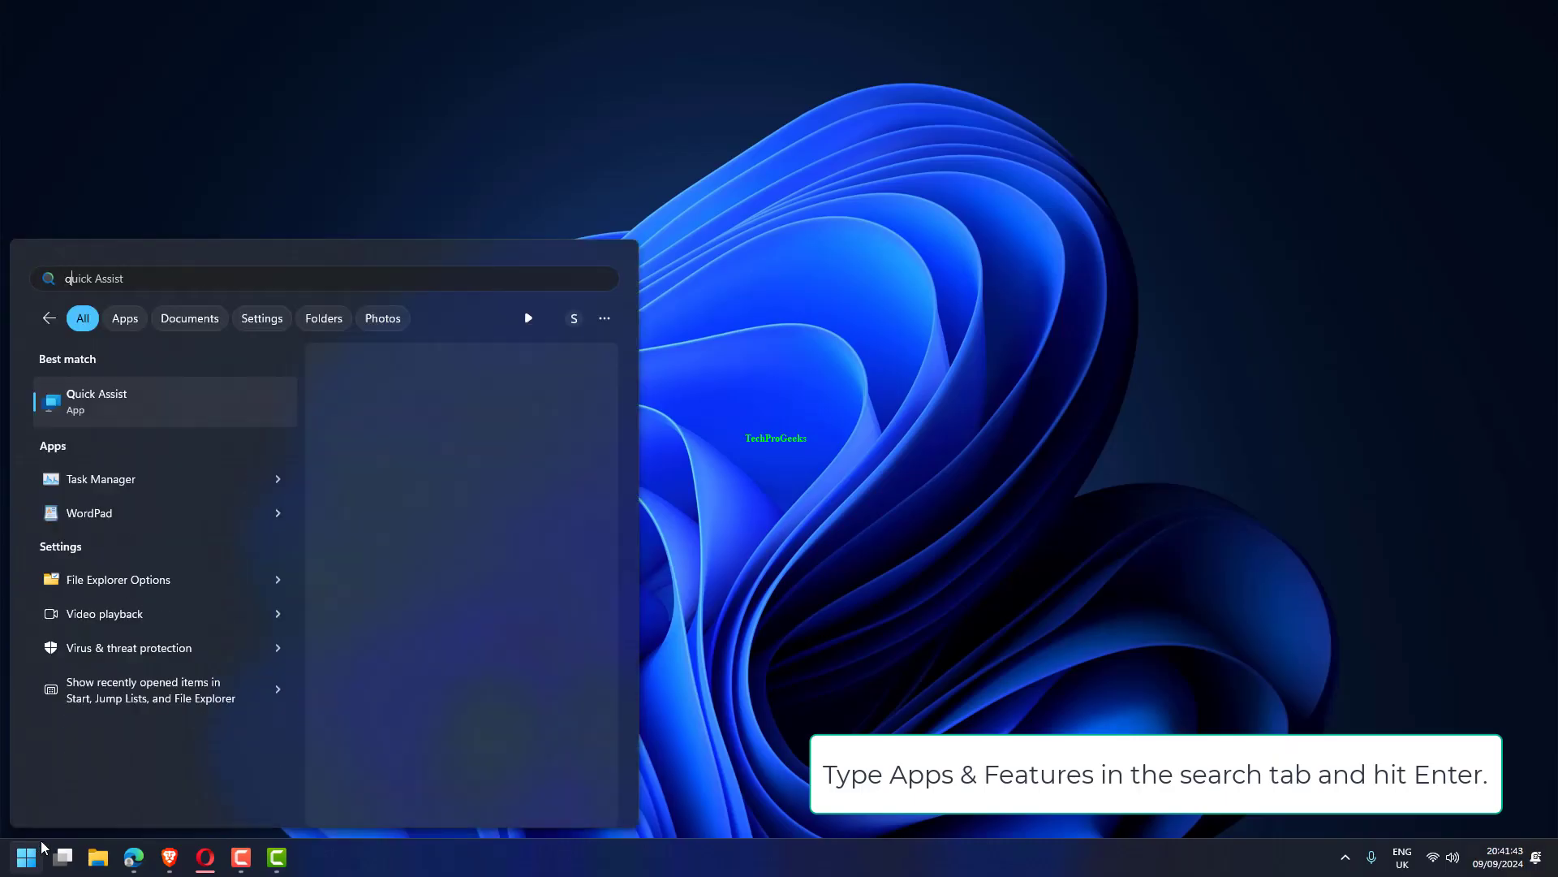
pyautogui.write('apps')
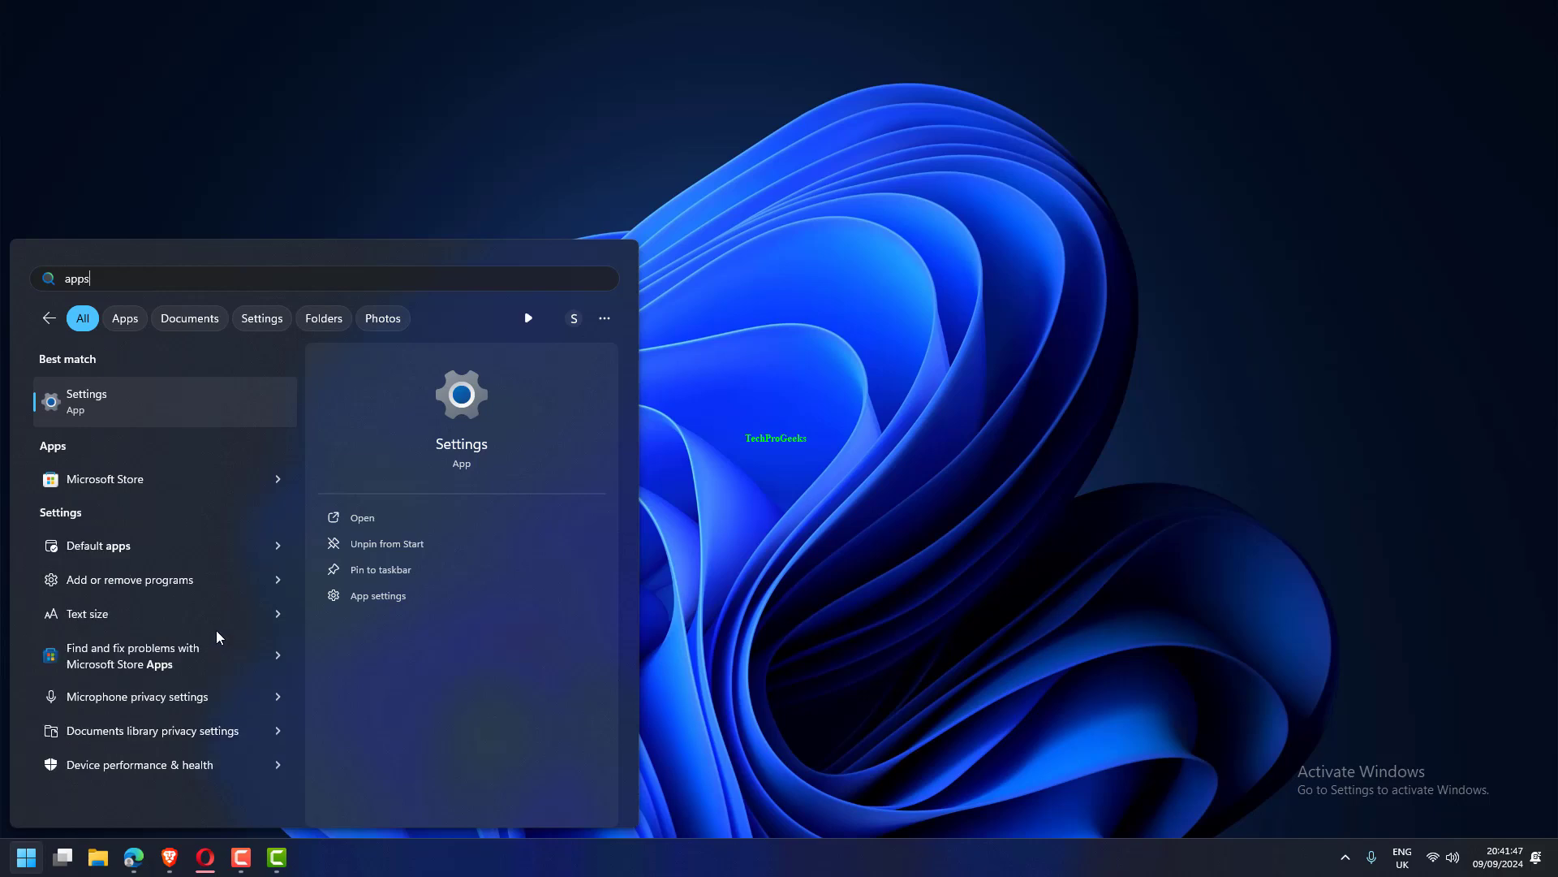
pyautogui.moveTo(163, 439)
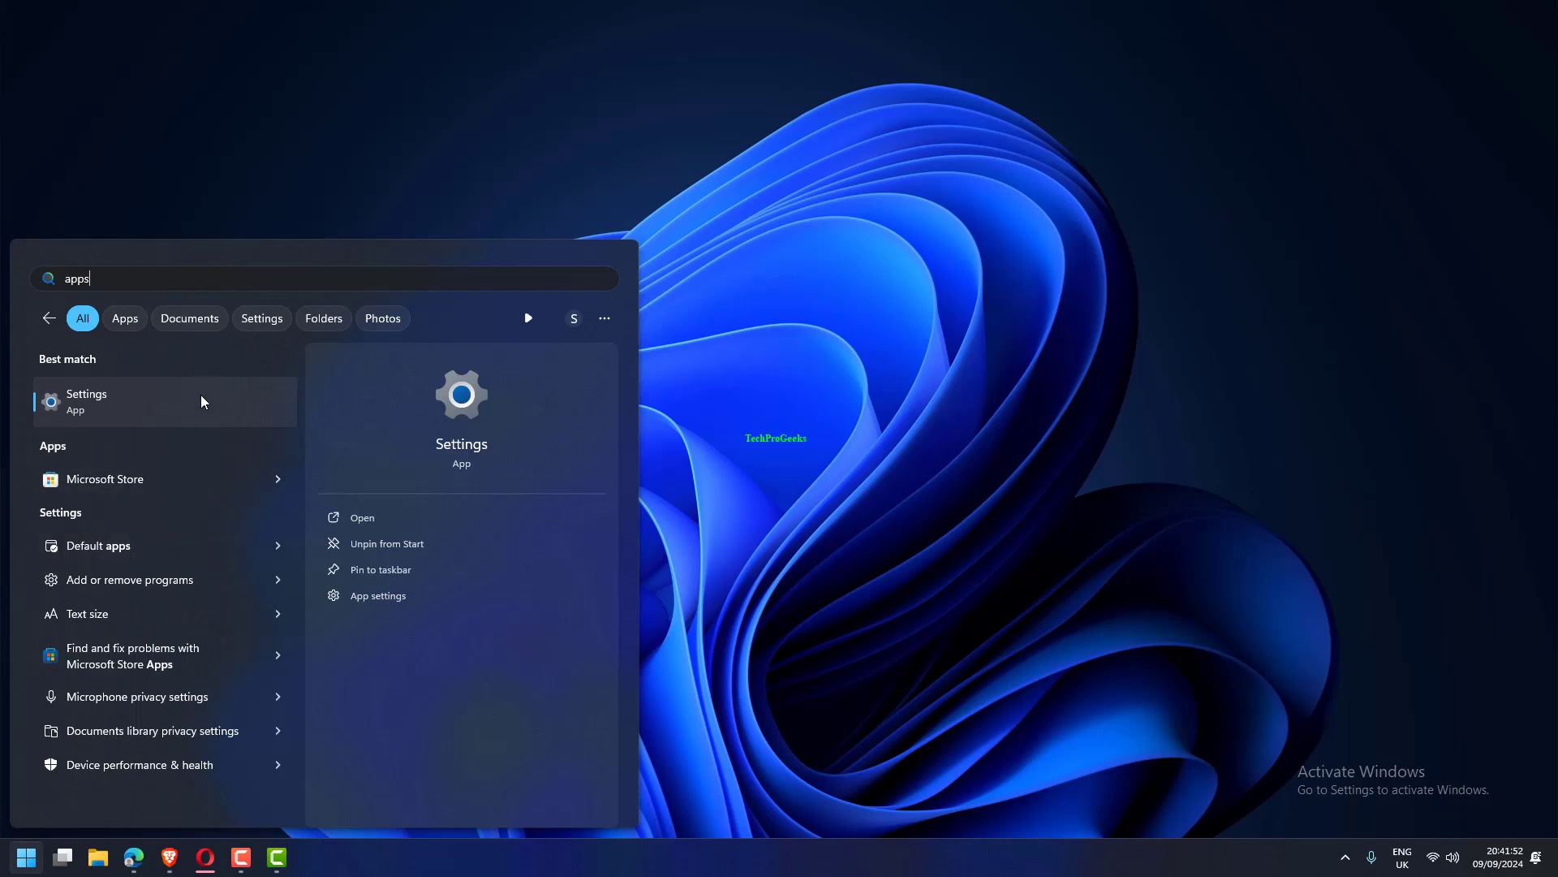
pyautogui.click(87, 400)
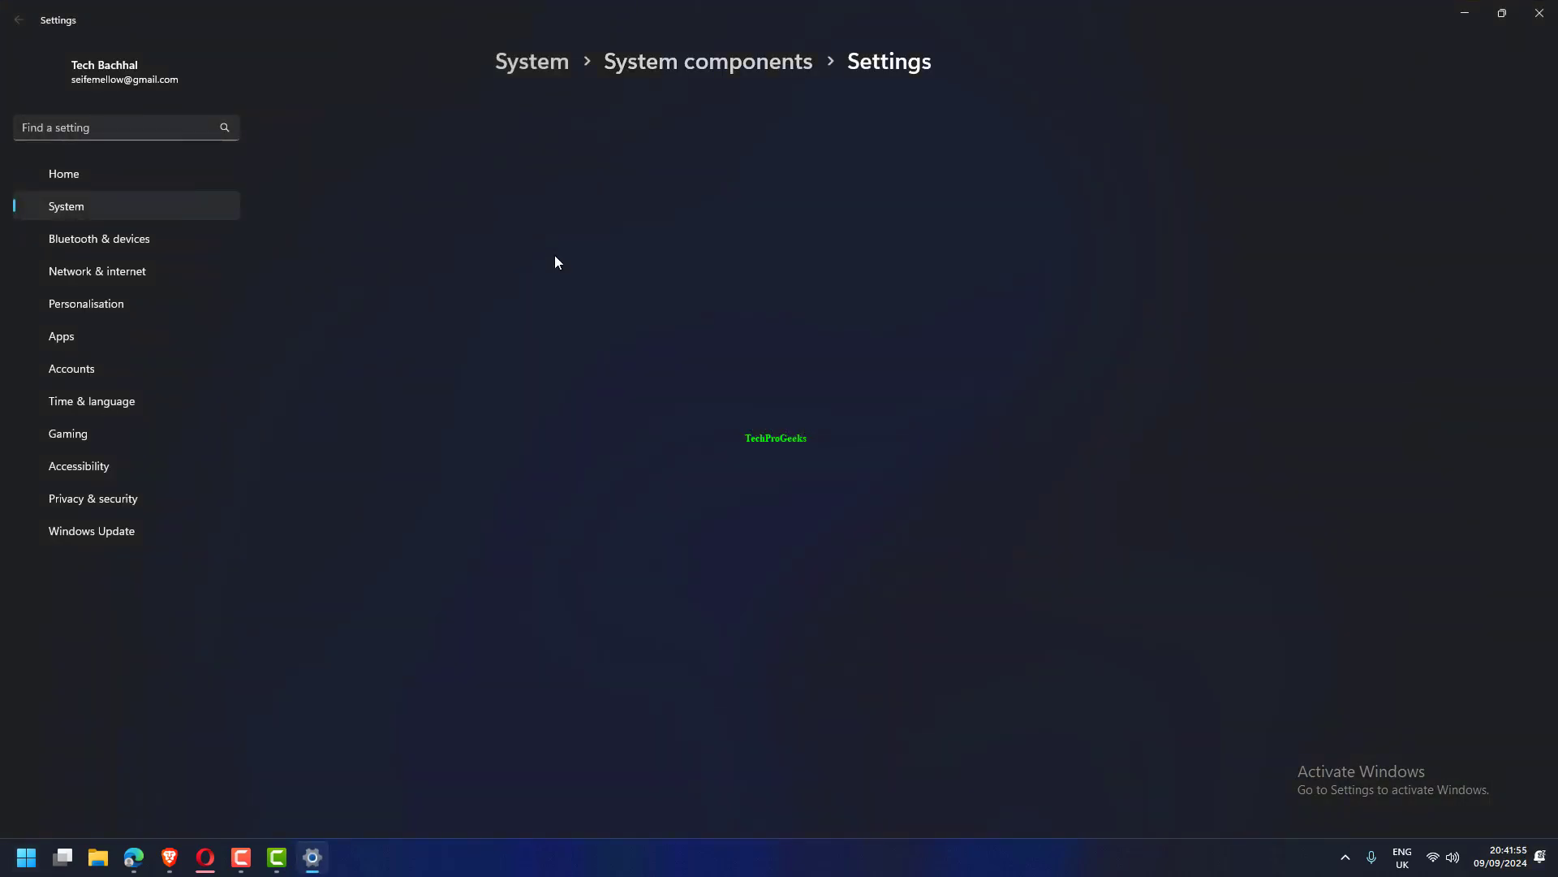
pyautogui.click(62, 336)
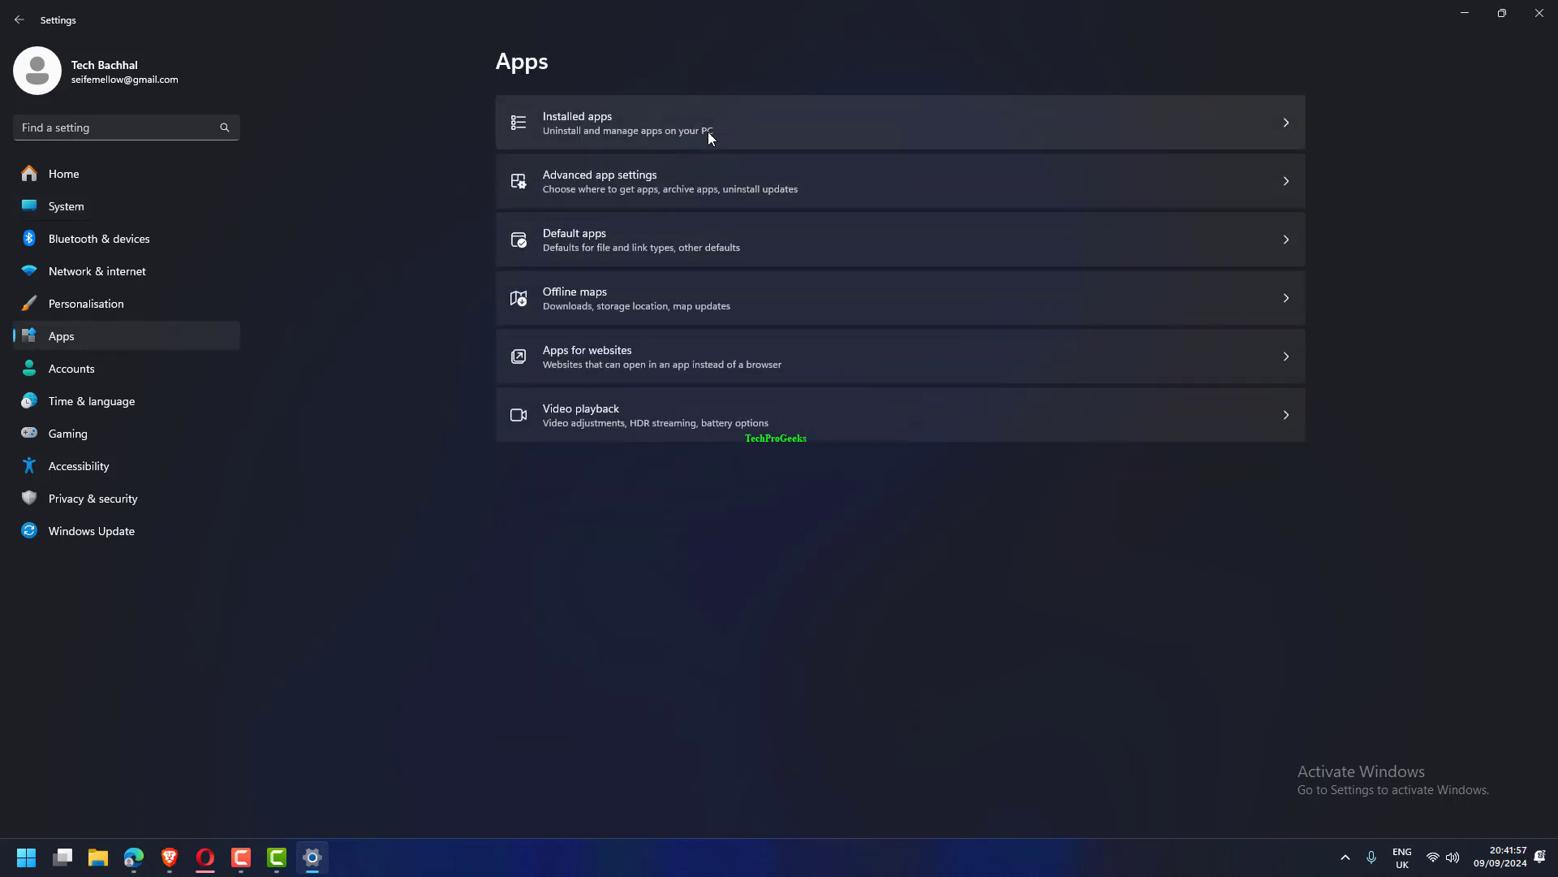
pyautogui.click(706, 123)
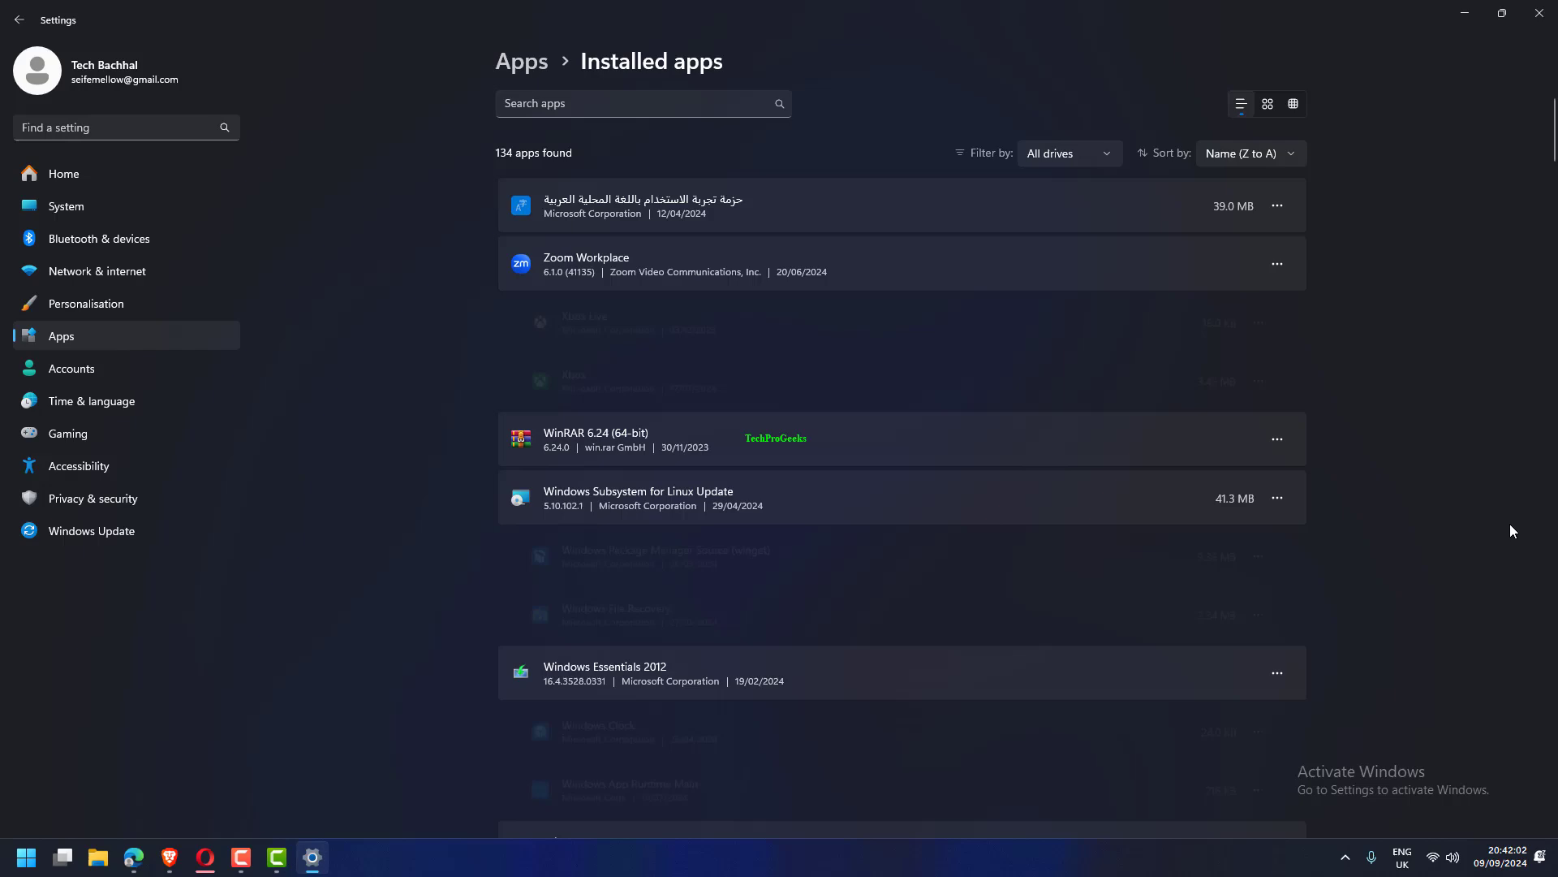
# Bring up Microsoft OneDrive's uninstall options, then launch Power Options via powercfg.cpl
pyautogui.scroll(-3)
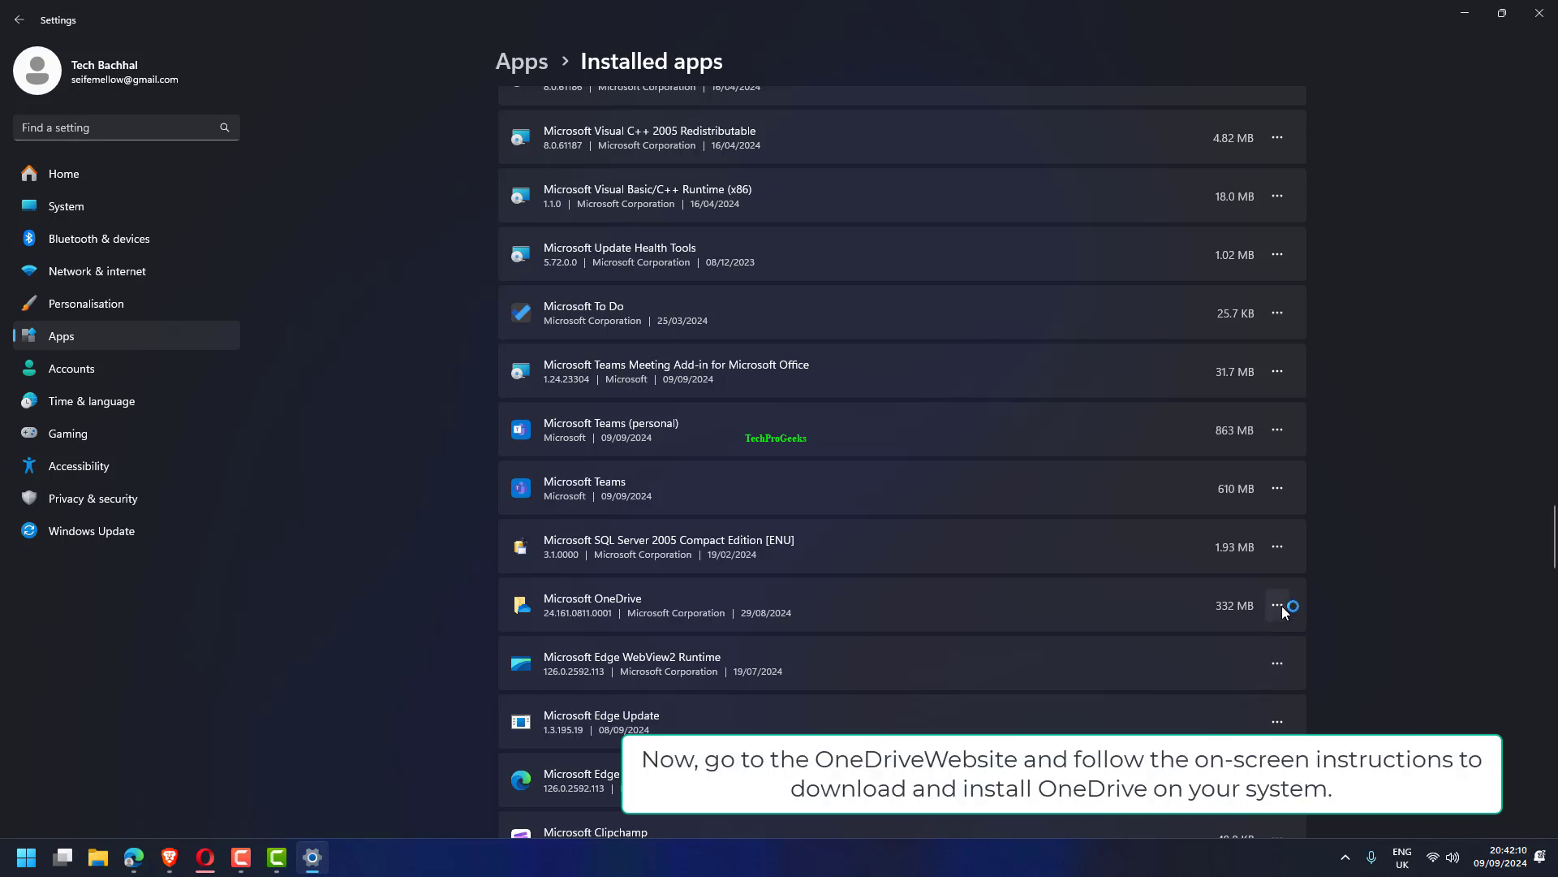
pyautogui.click(1279, 605)
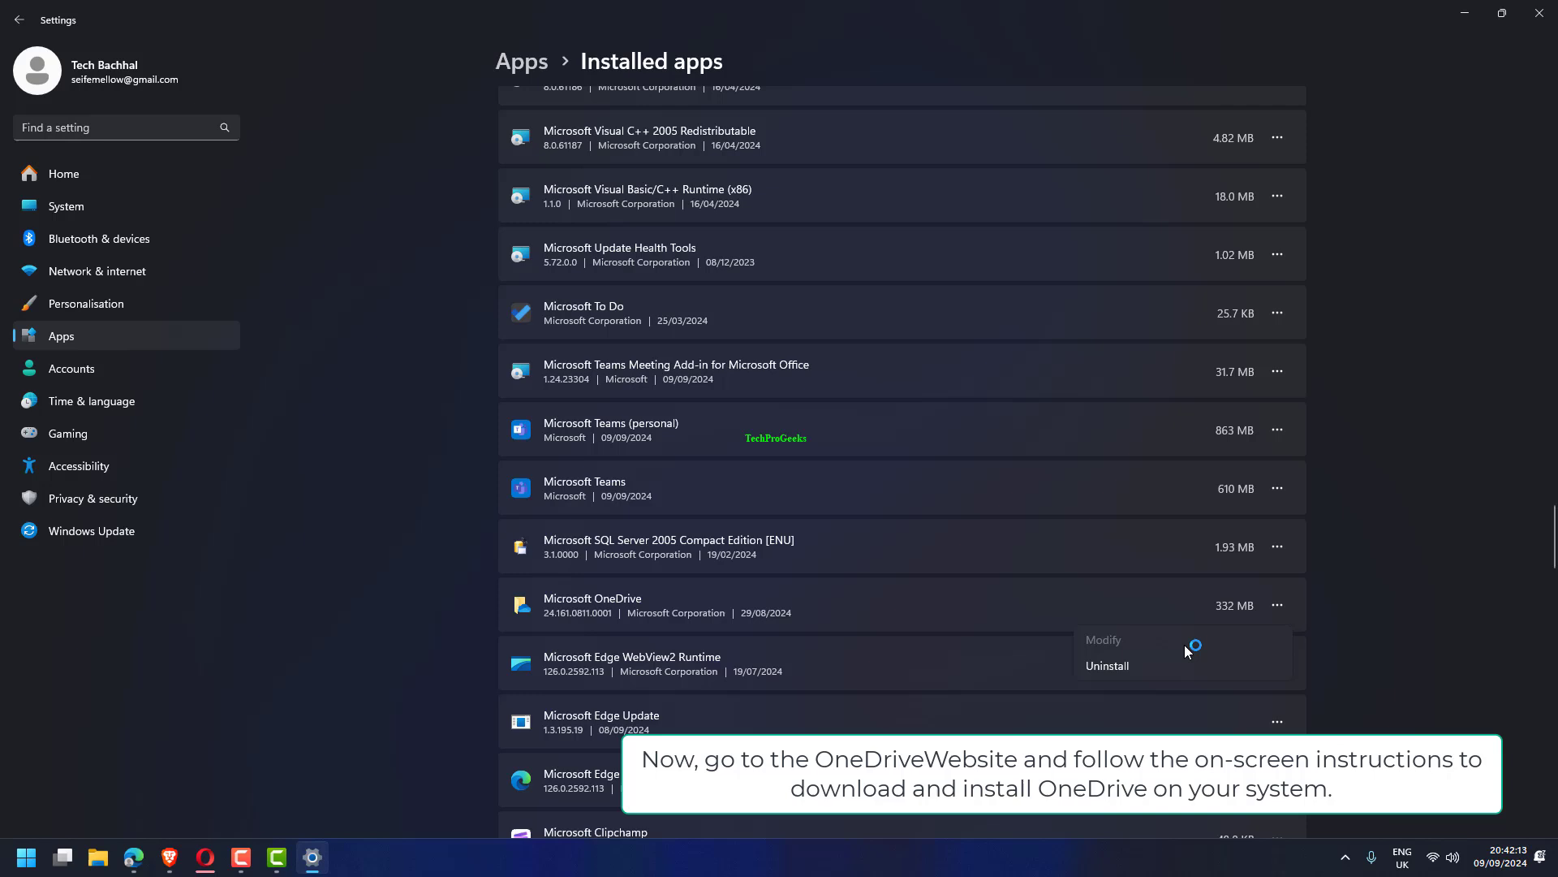
pyautogui.moveTo(1173, 652)
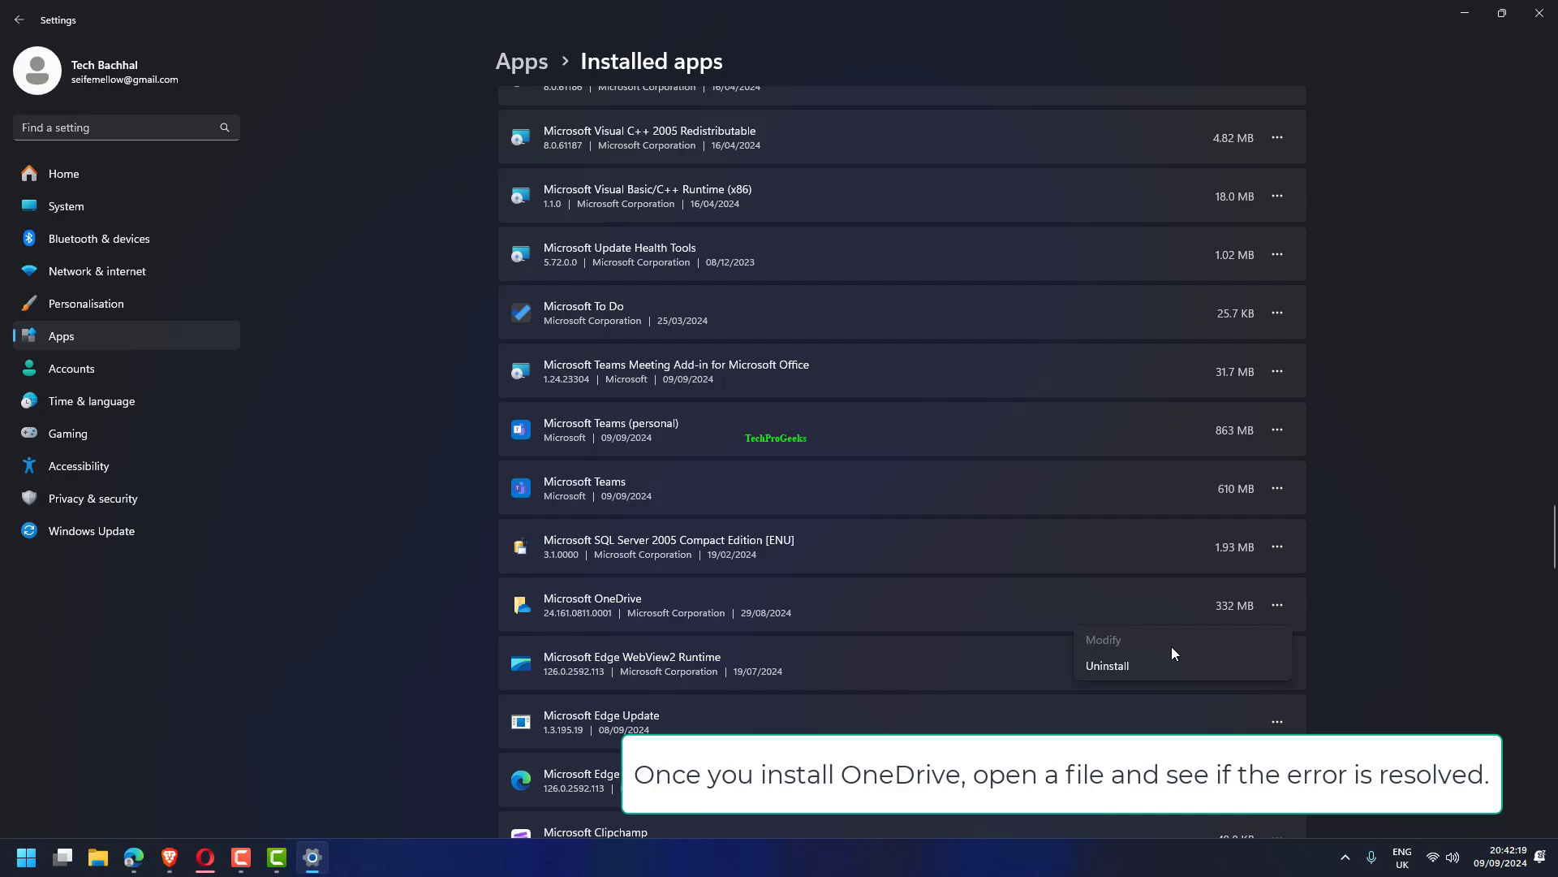
pyautogui.moveTo(1139, 678)
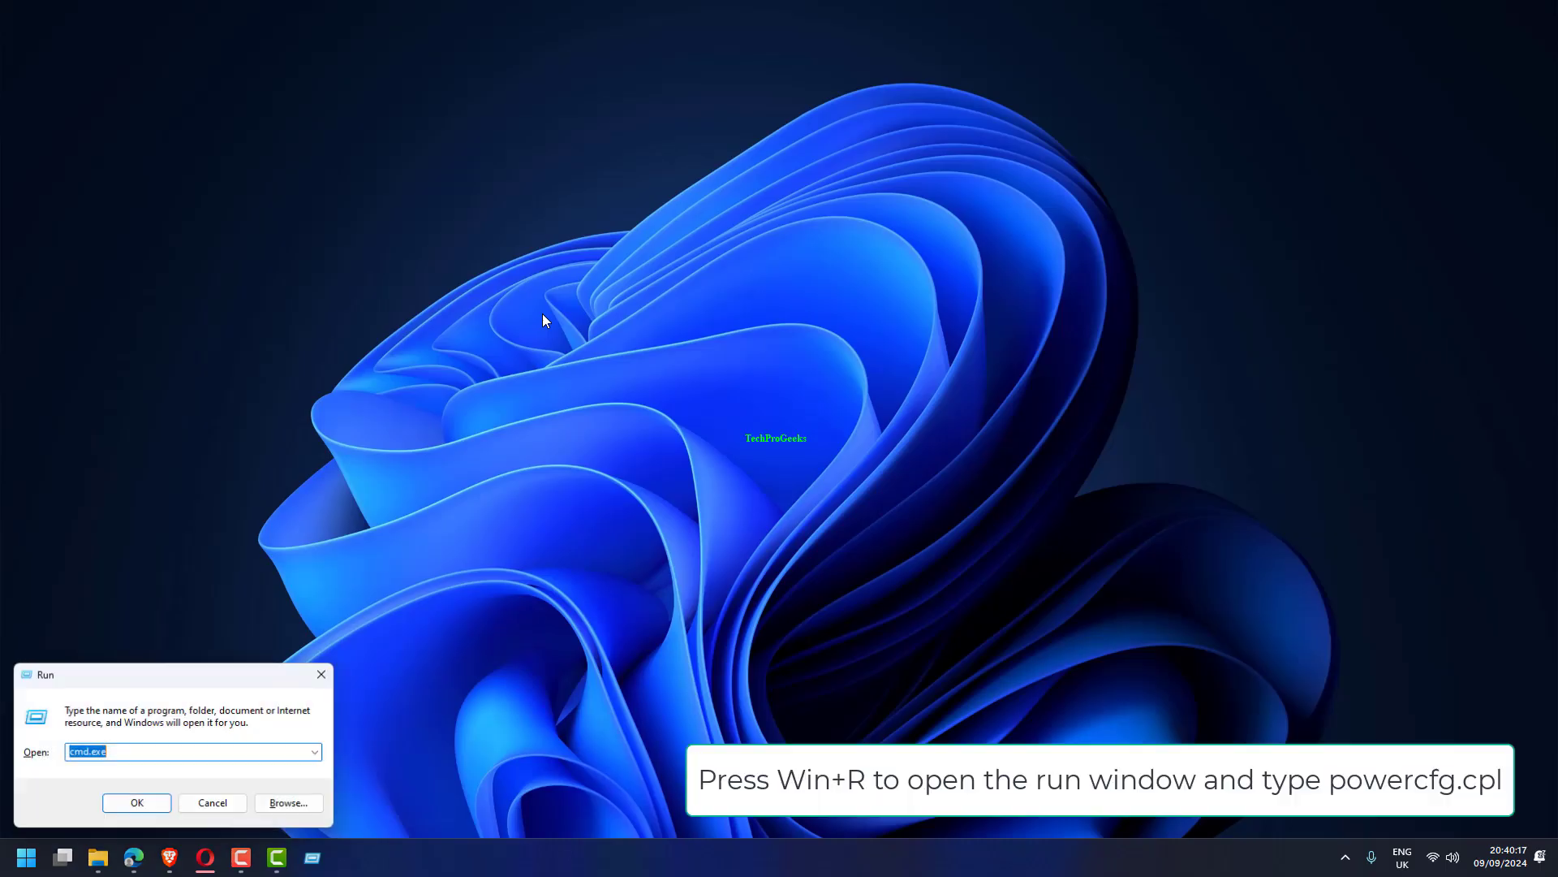
pyautogui.write('po')
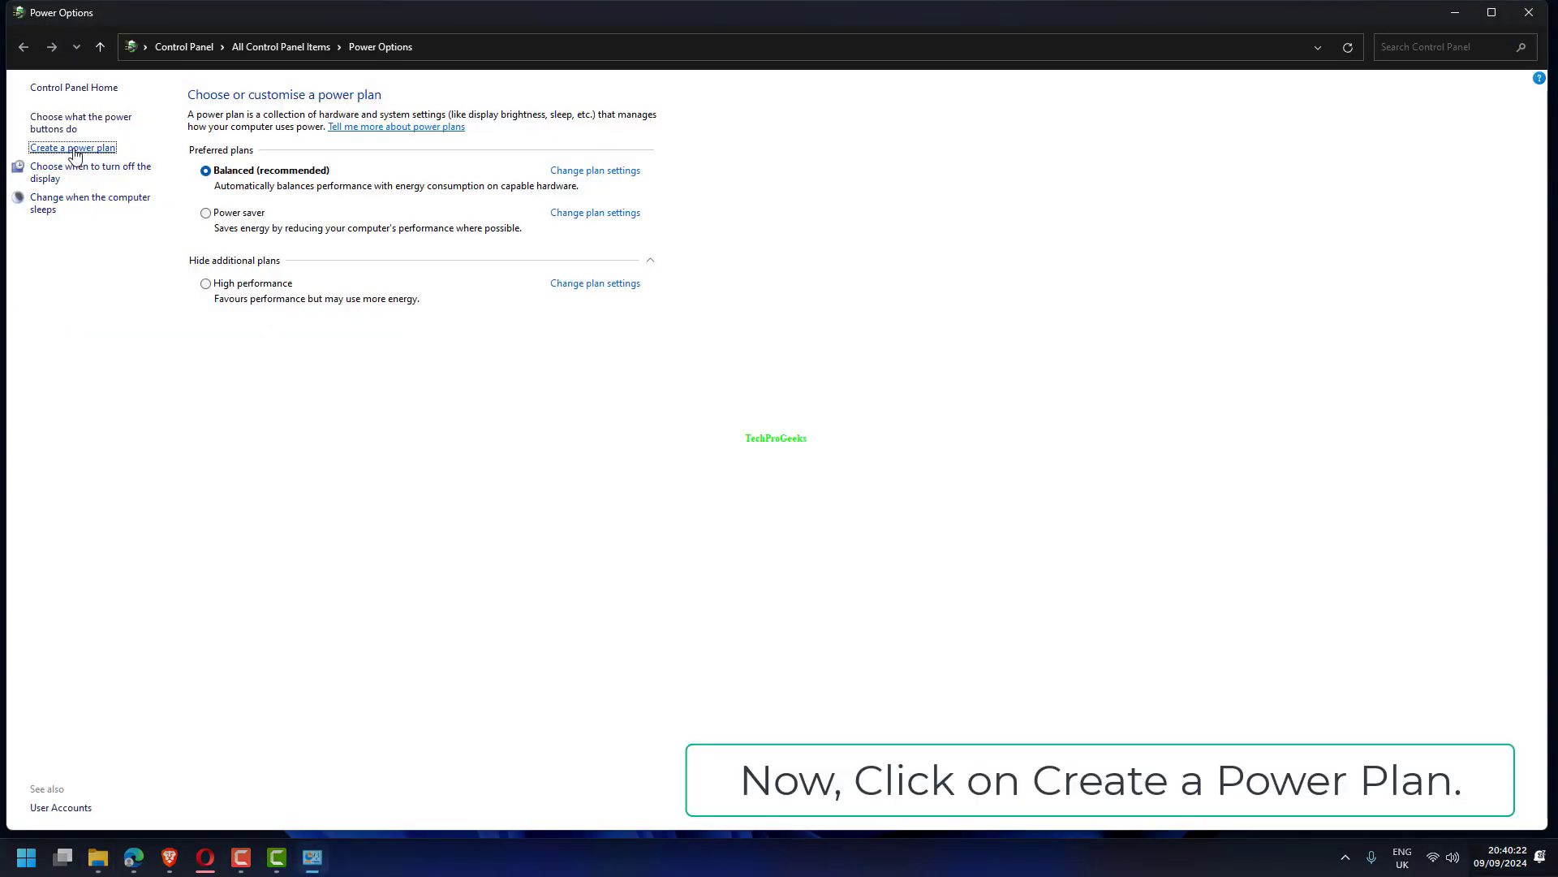
# Create a High performance-based plan named My Custom Plan 1 and reach its display settings
pyautogui.click(71, 147)
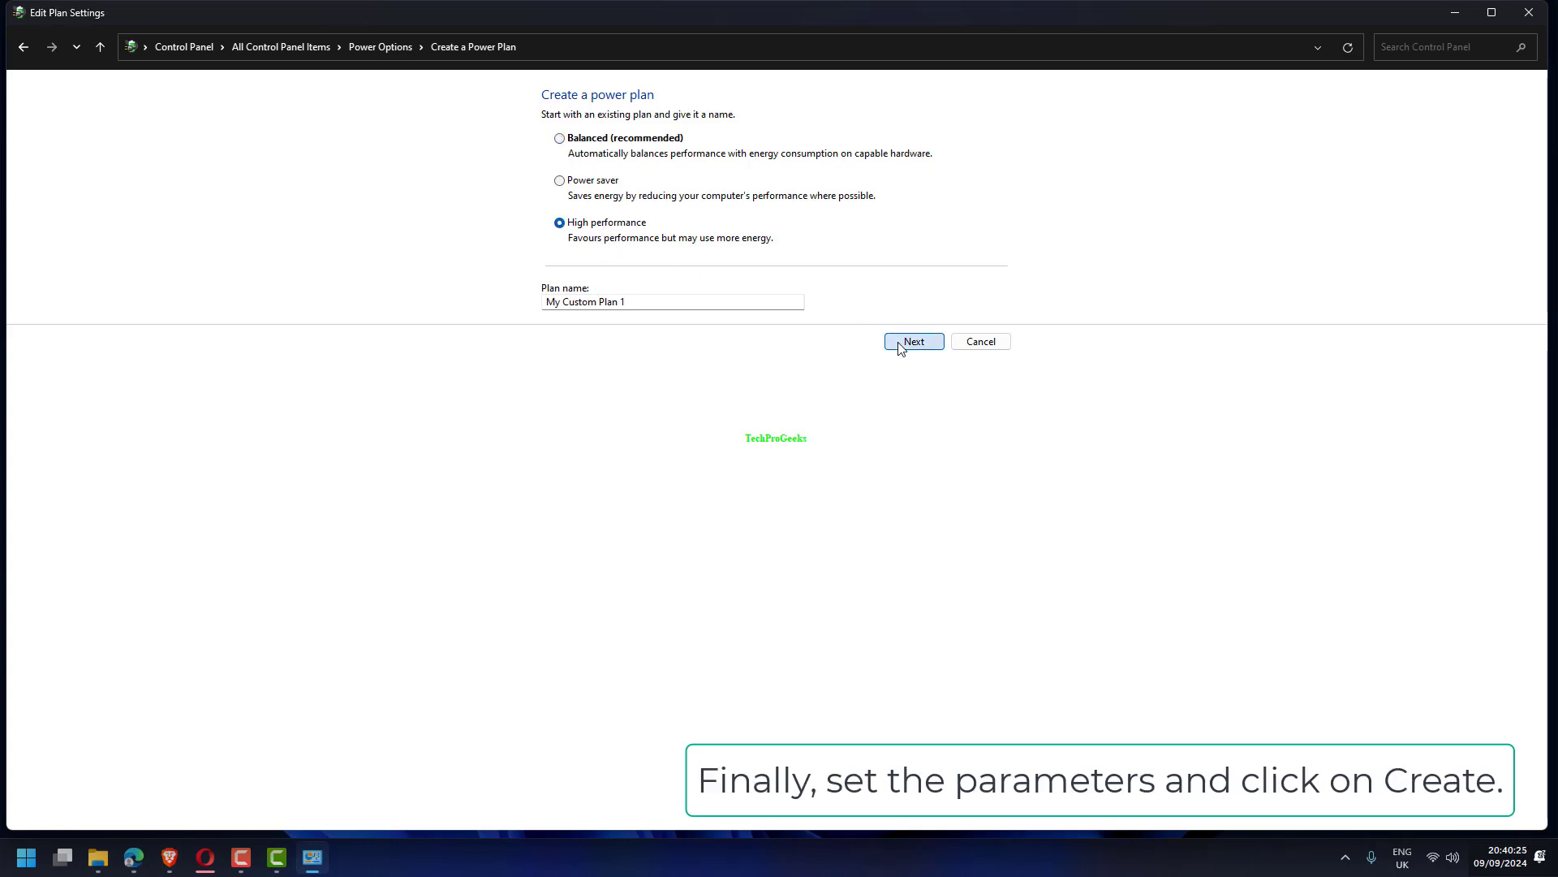
pyautogui.click(911, 341)
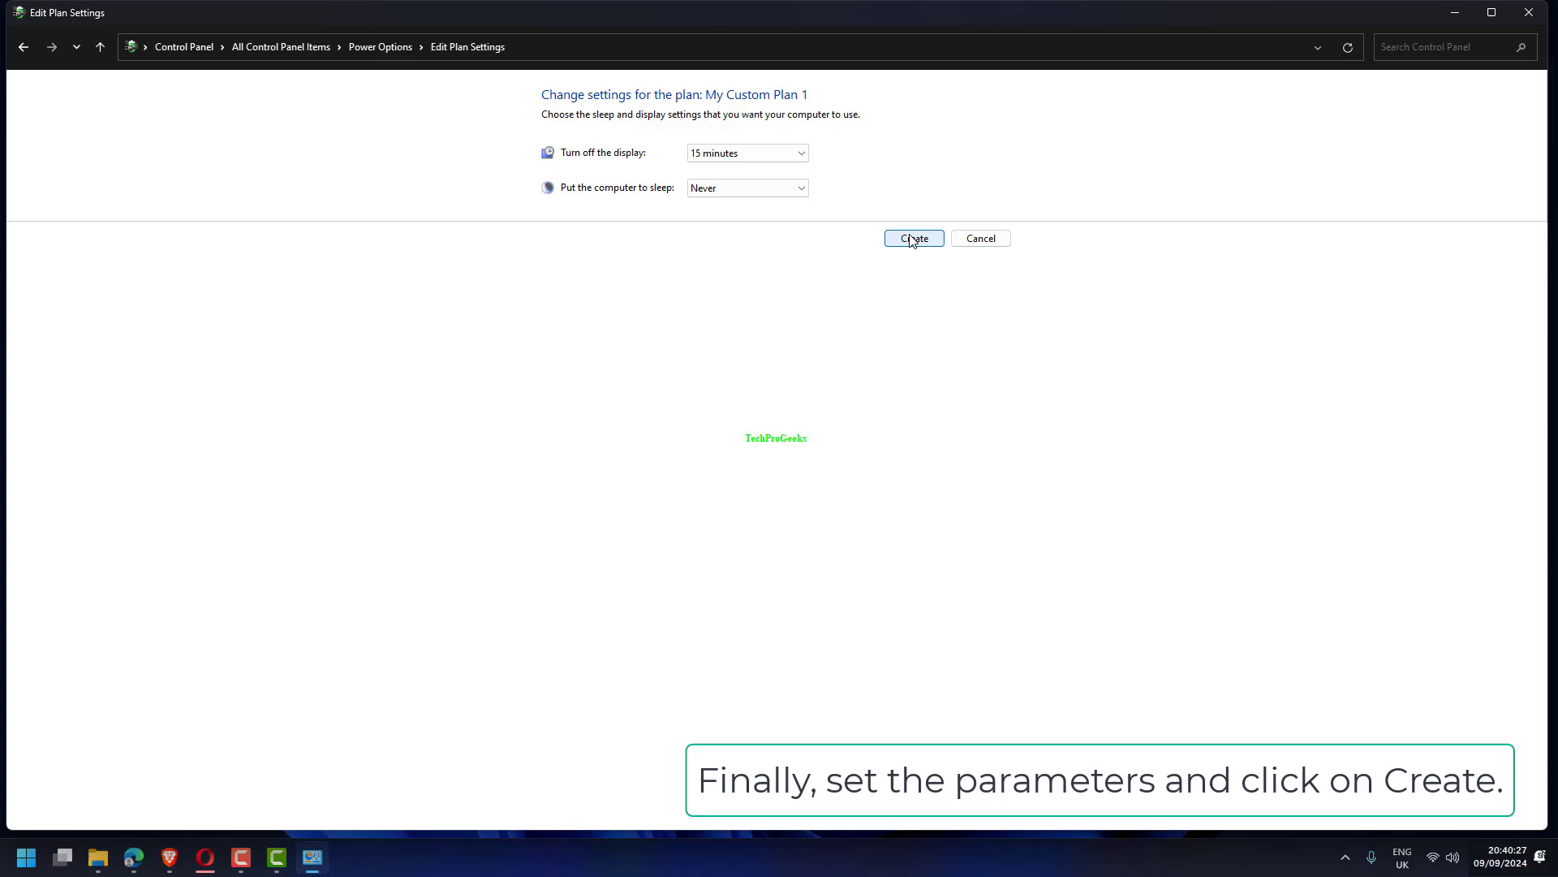